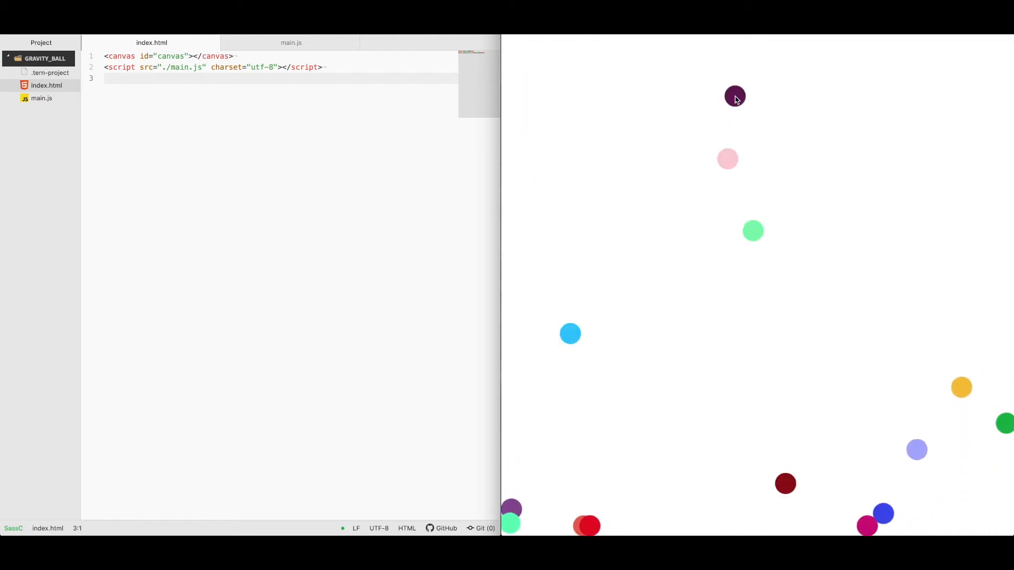
{"action": "mouse_move", "coordinate": [787, 141]}
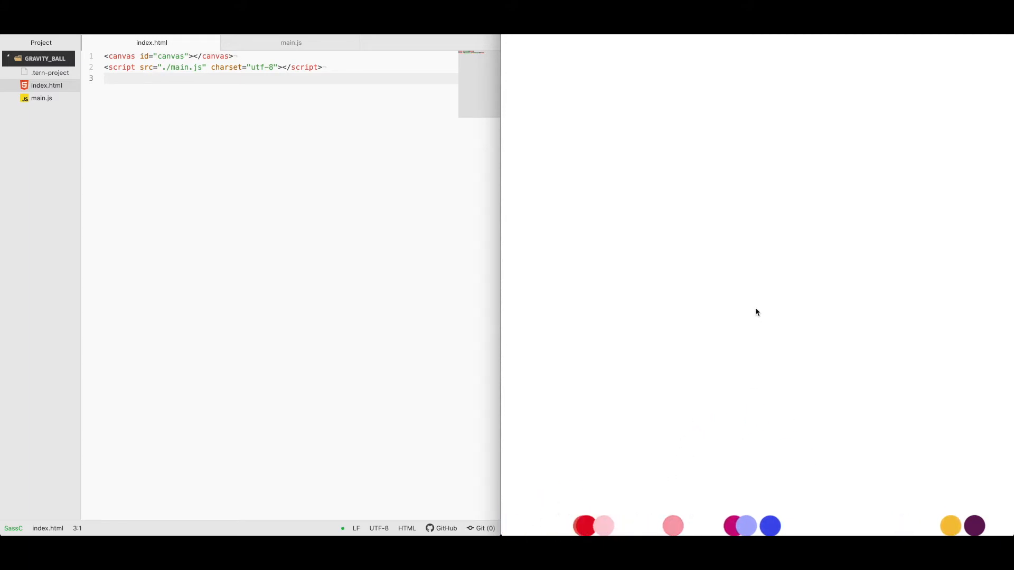
{"action": "mouse_move", "coordinate": [306, 160]}
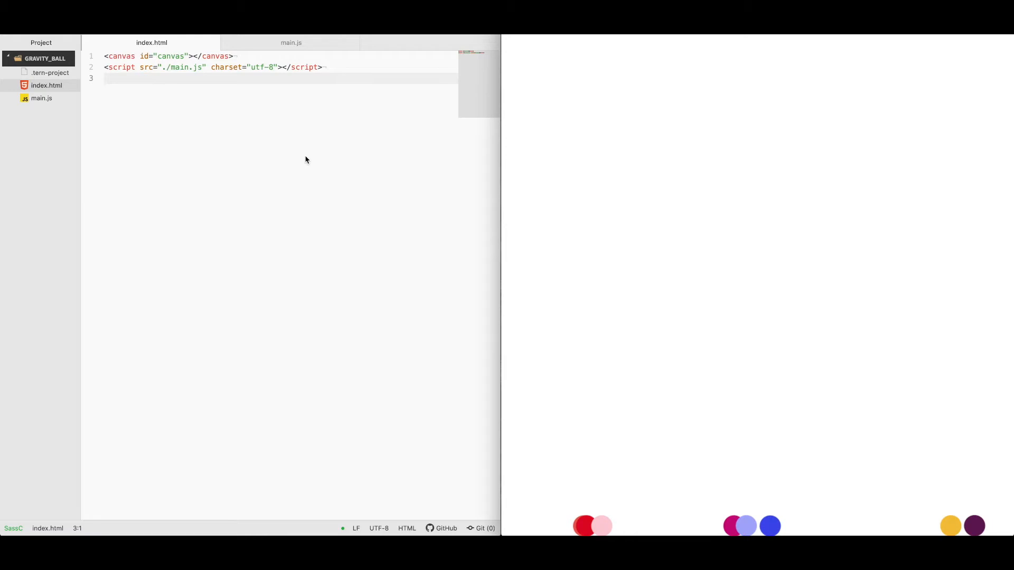
{"action": "mouse_move", "coordinate": [357, 158]}
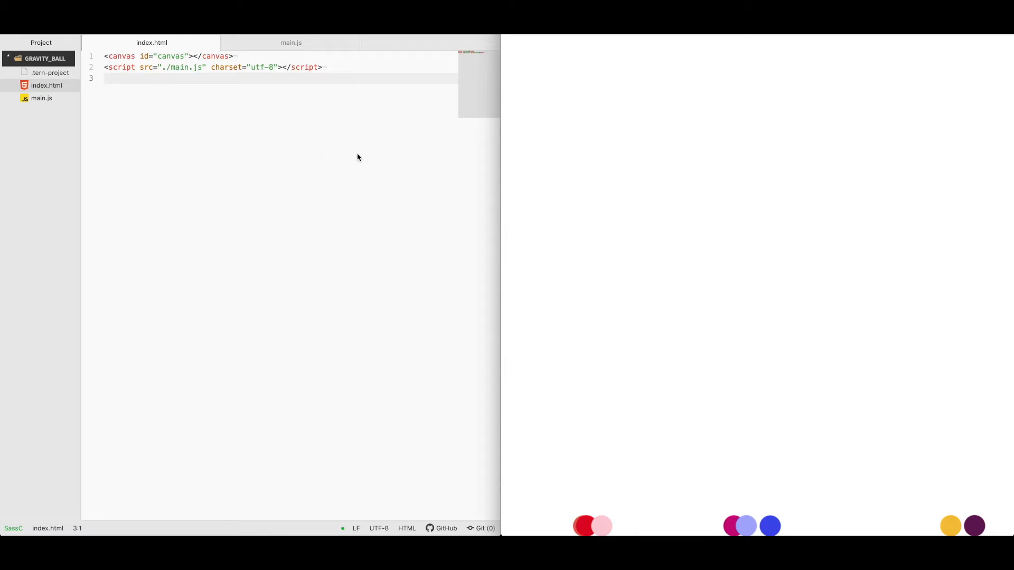
{"action": "mouse_move", "coordinate": [222, 117]}
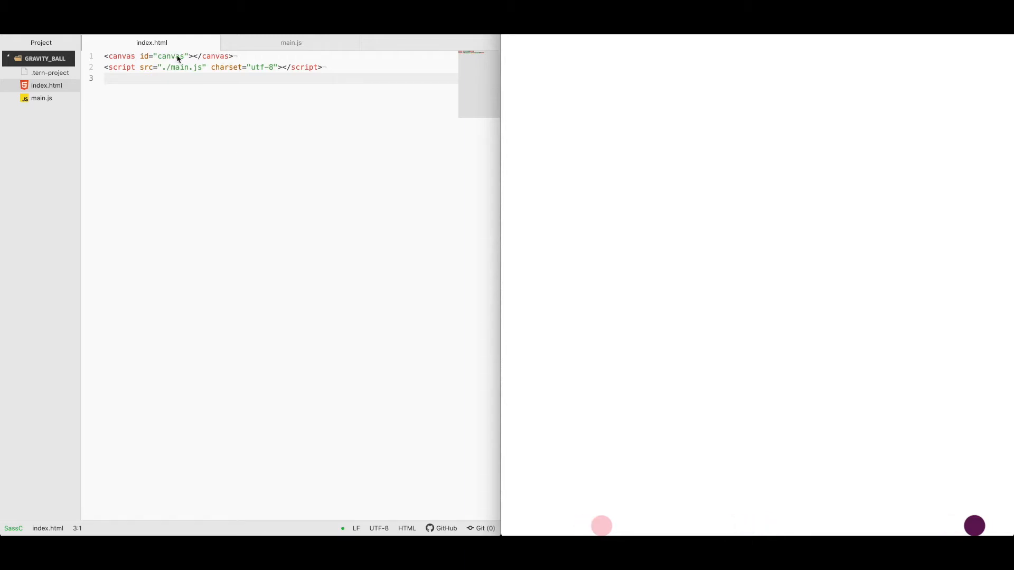
{"action": "mouse_move", "coordinate": [290, 42]}
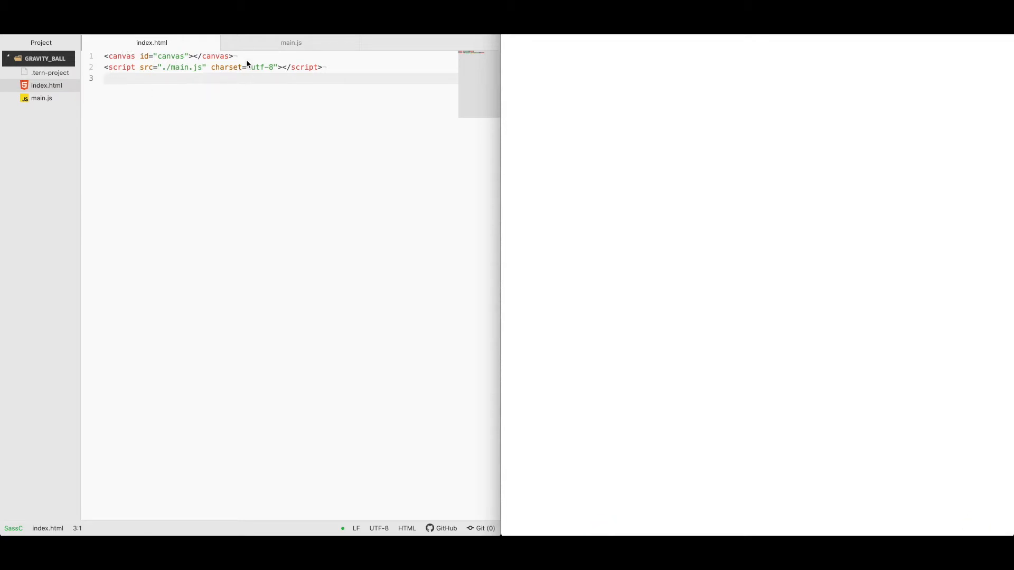
{"action": "mouse_move", "coordinate": [216, 69]}
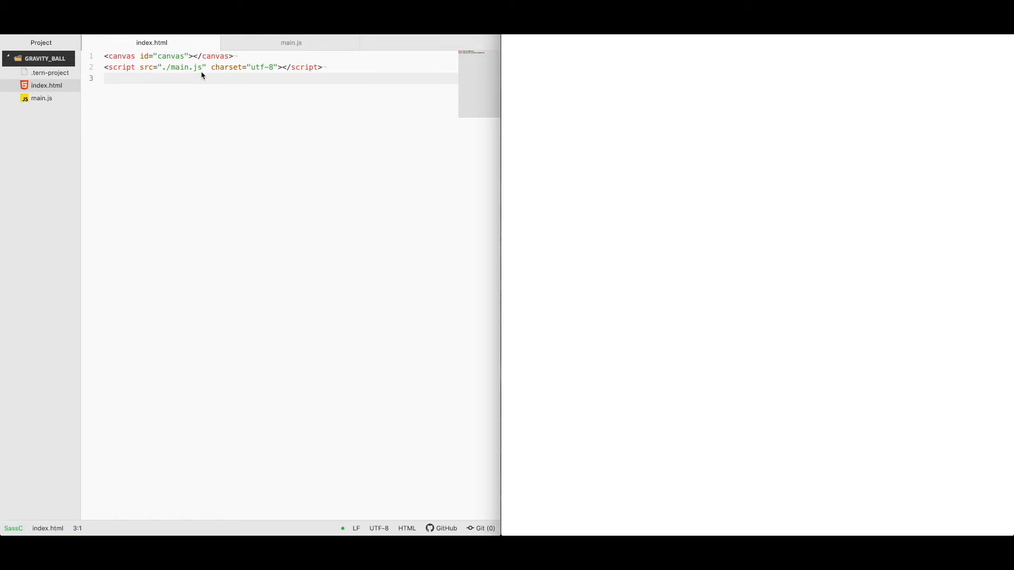
Switch to main.js and unfold class Ball to reveal its radius, position, velocity, gravity and fade properties
{"action": "left_click", "coordinate": [291, 42]}
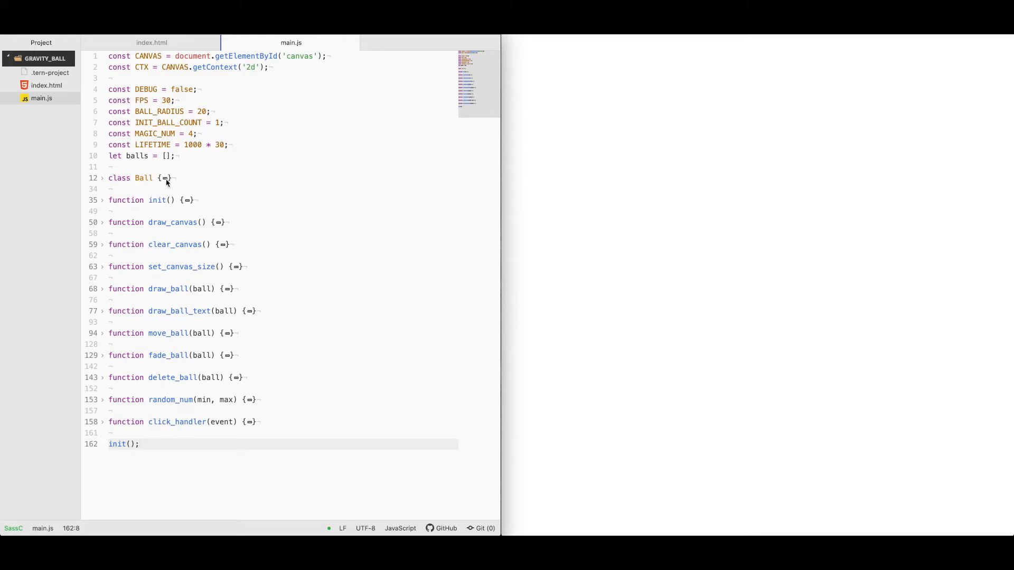
{"action": "left_click", "coordinate": [102, 178]}
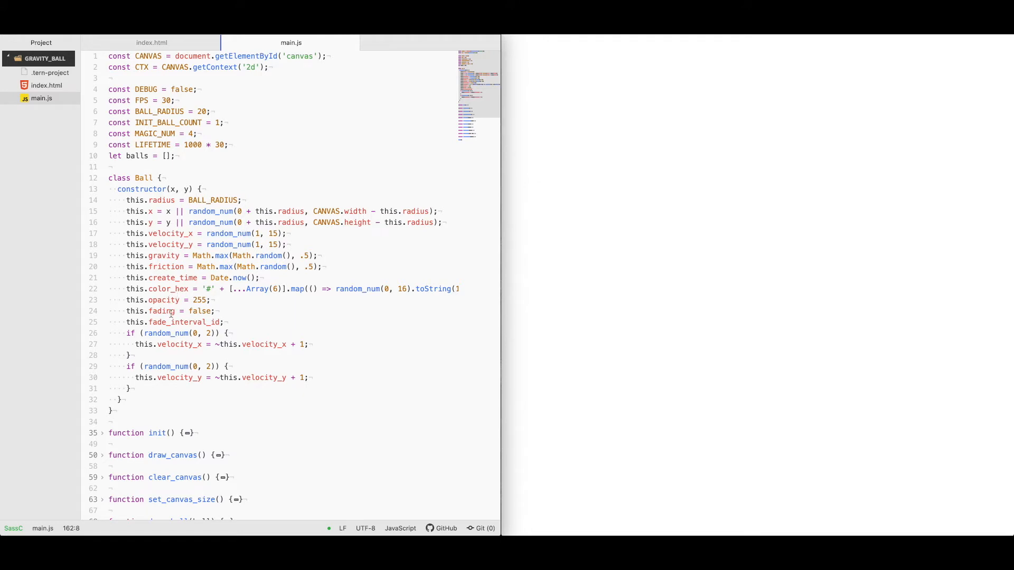
{"action": "mouse_move", "coordinate": [170, 233]}
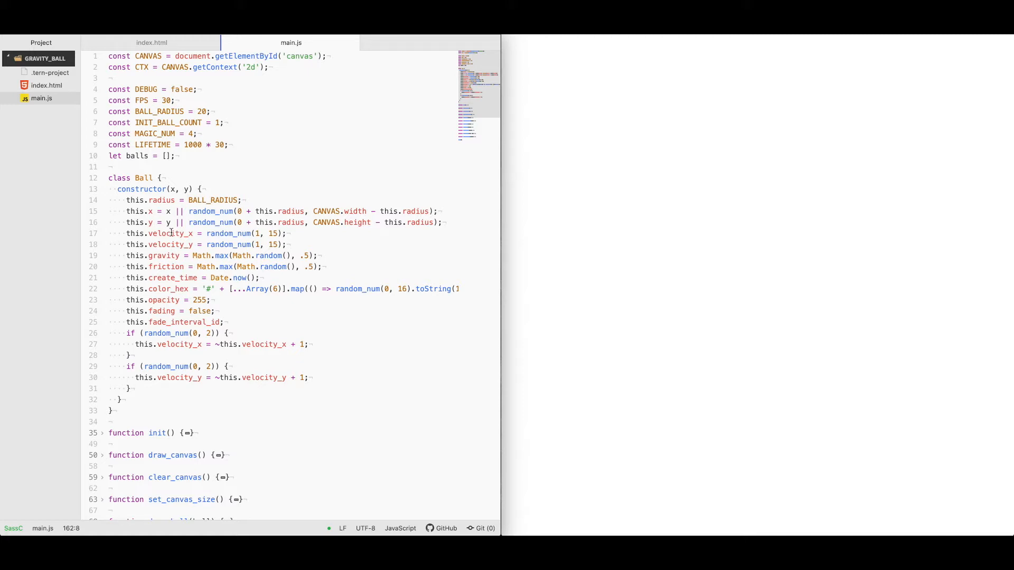
{"action": "mouse_move", "coordinate": [175, 248]}
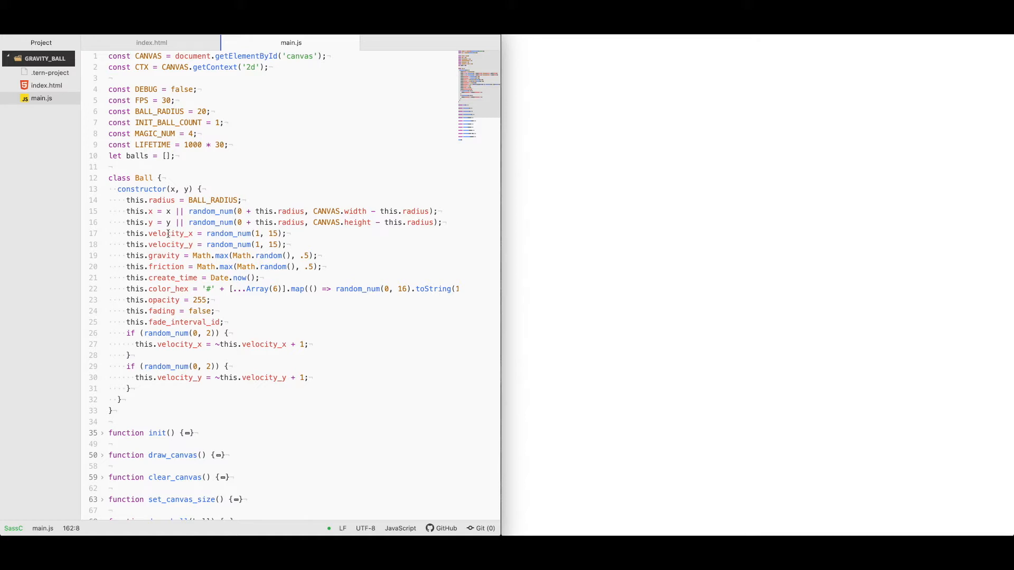
{"action": "mouse_move", "coordinate": [168, 256]}
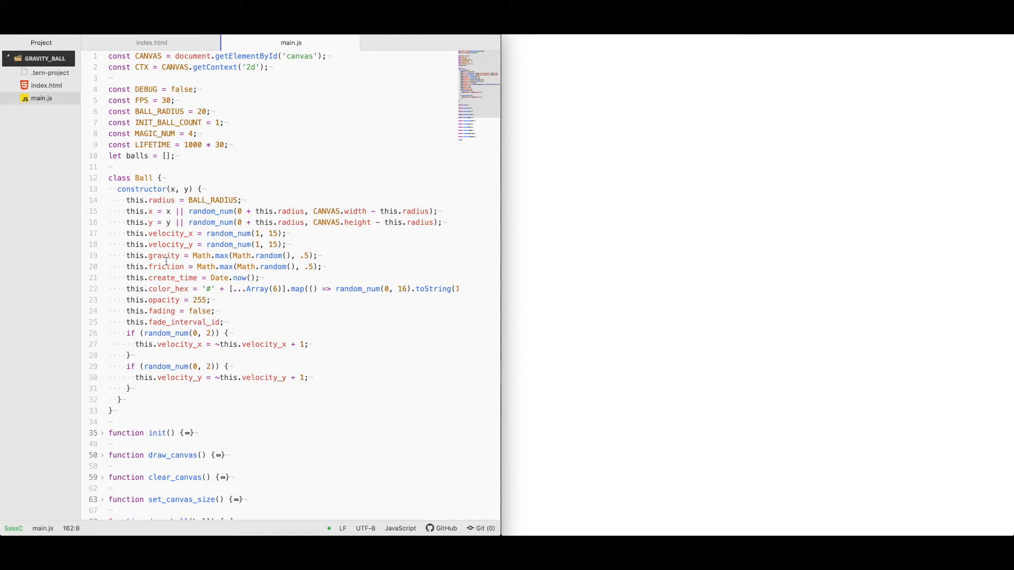
{"action": "mouse_move", "coordinate": [162, 288]}
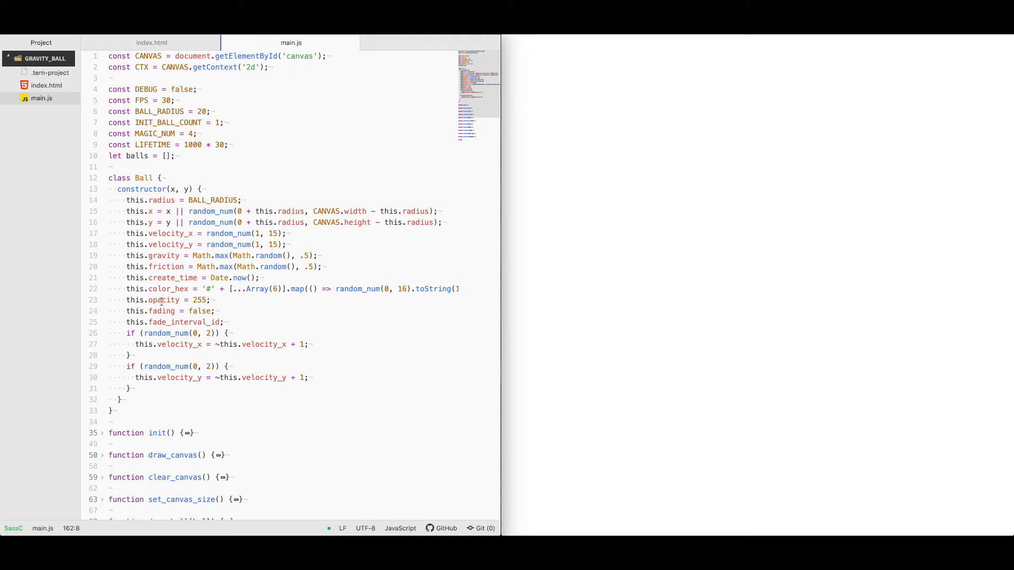
{"action": "mouse_move", "coordinate": [158, 348]}
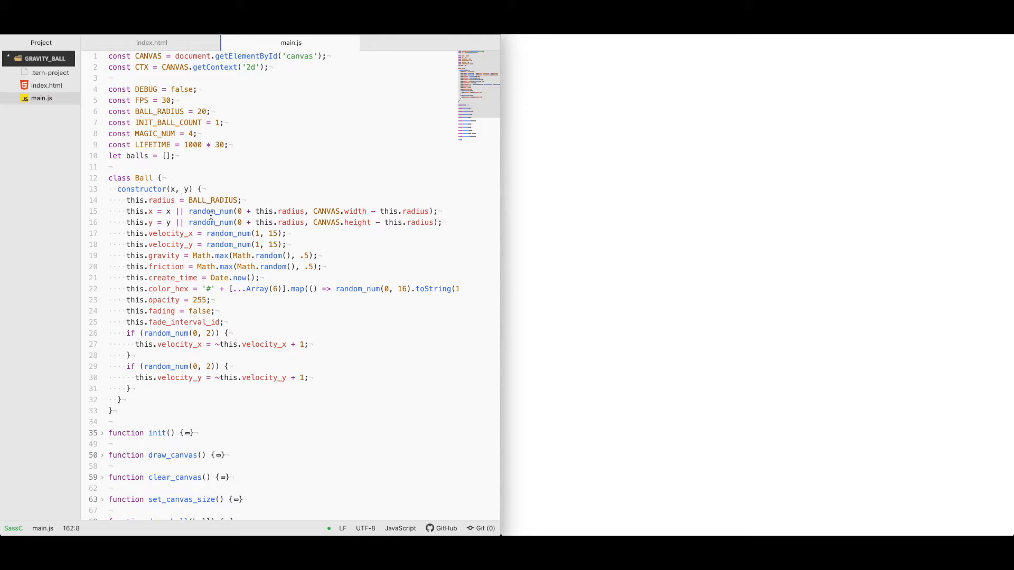
{"action": "mouse_move", "coordinate": [167, 175]}
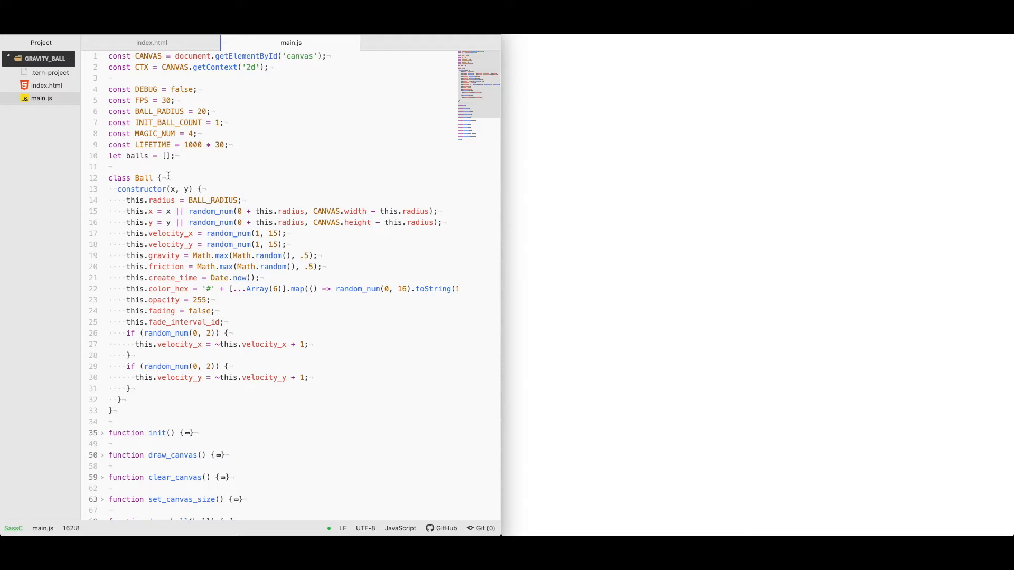
Fold class Ball, unfold init, and mark the INIT_BALL_COUNT loop line
{"action": "left_click", "coordinate": [102, 178]}
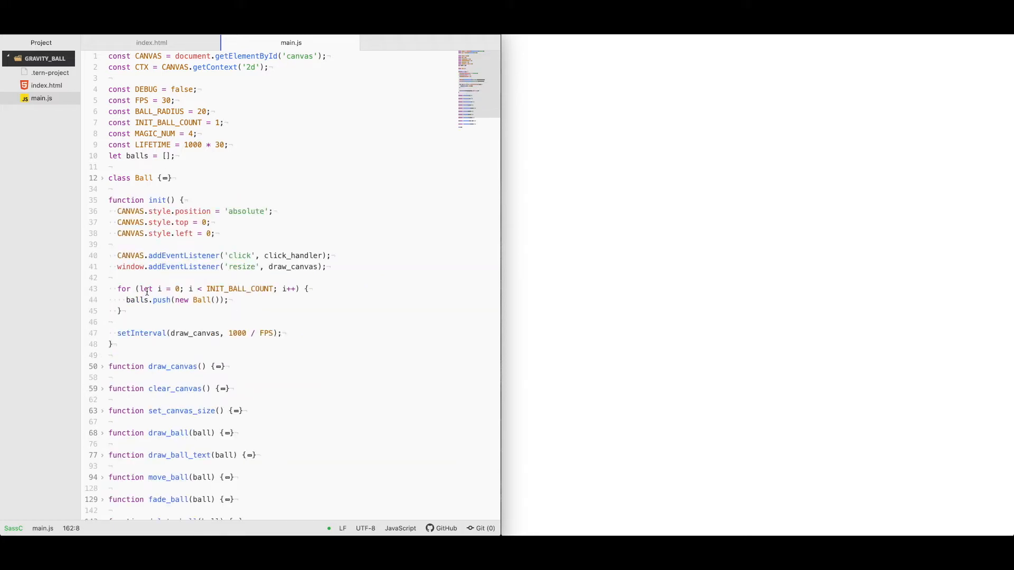
{"action": "mouse_move", "coordinate": [194, 254]}
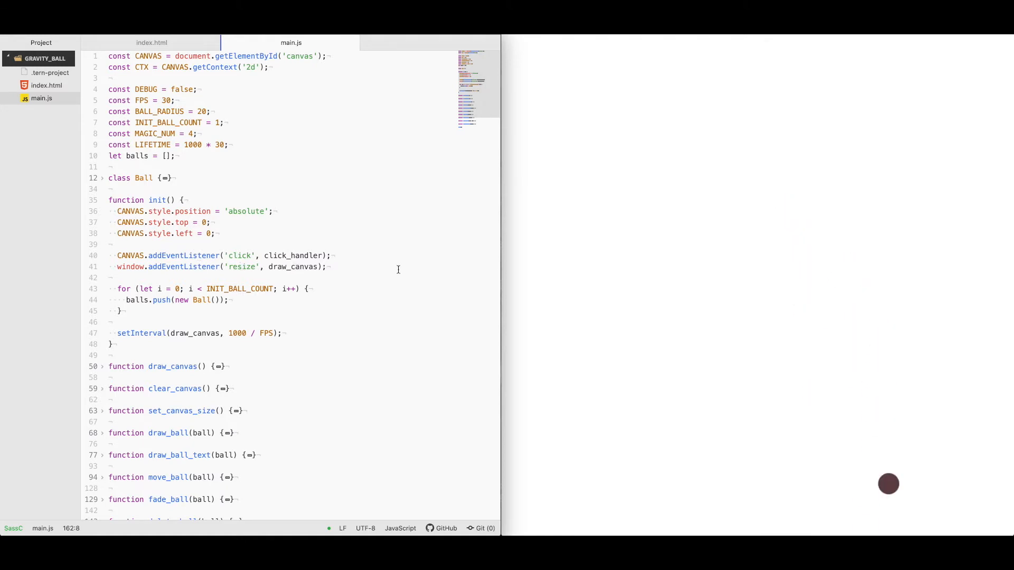
{"action": "mouse_move", "coordinate": [566, 221]}
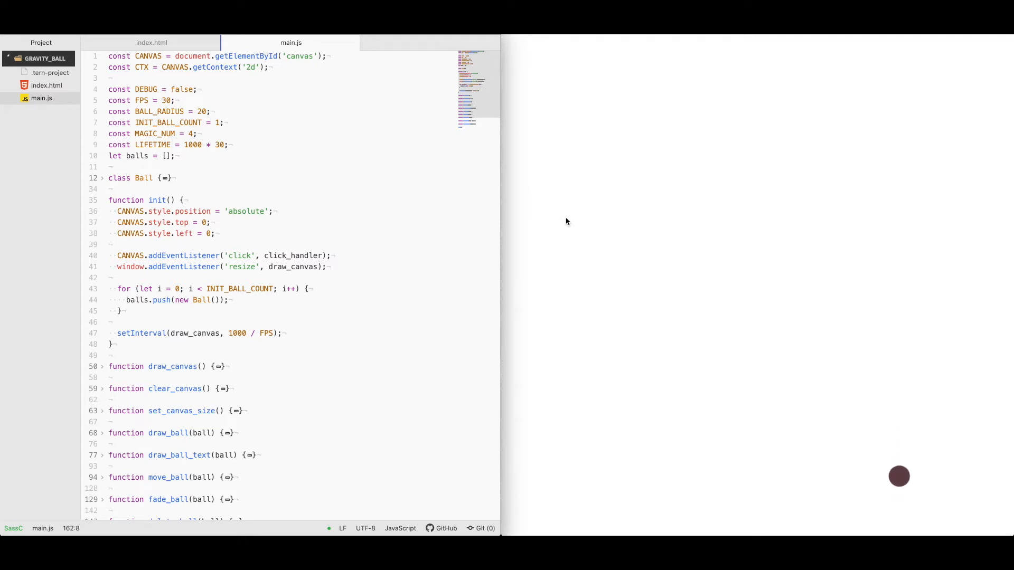
{"action": "left_click", "coordinate": [237, 289]}
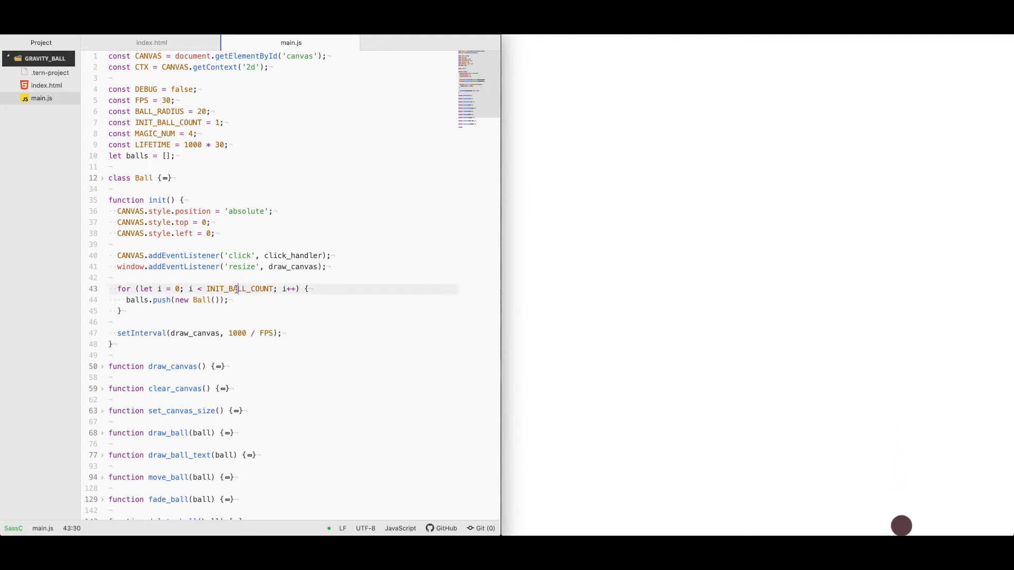
{"action": "left_click", "coordinate": [222, 277]}
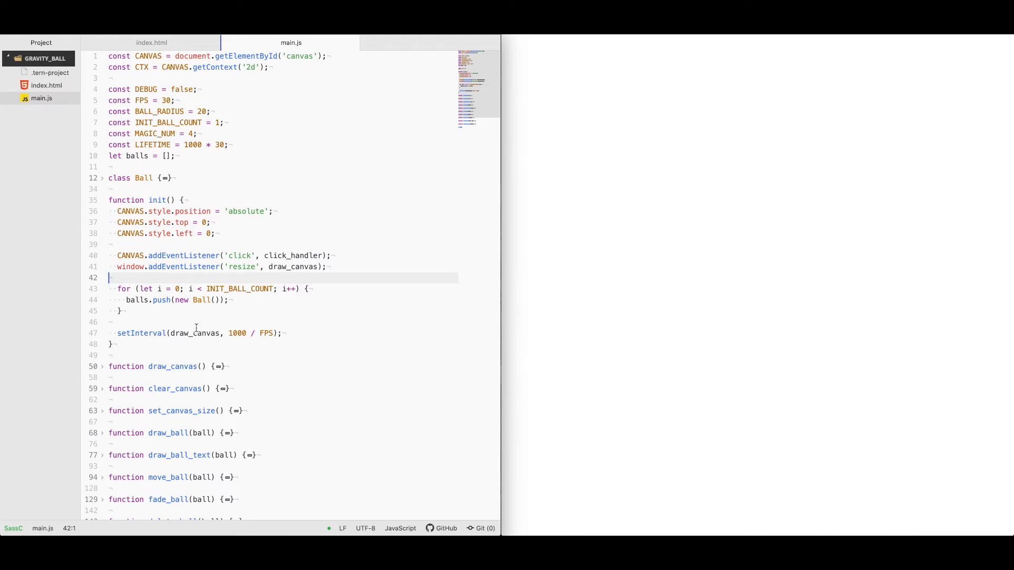
Unfold draw_canvas, open and refold set_canvas_size, then unfold draw_ball
{"action": "left_click", "coordinate": [101, 200]}
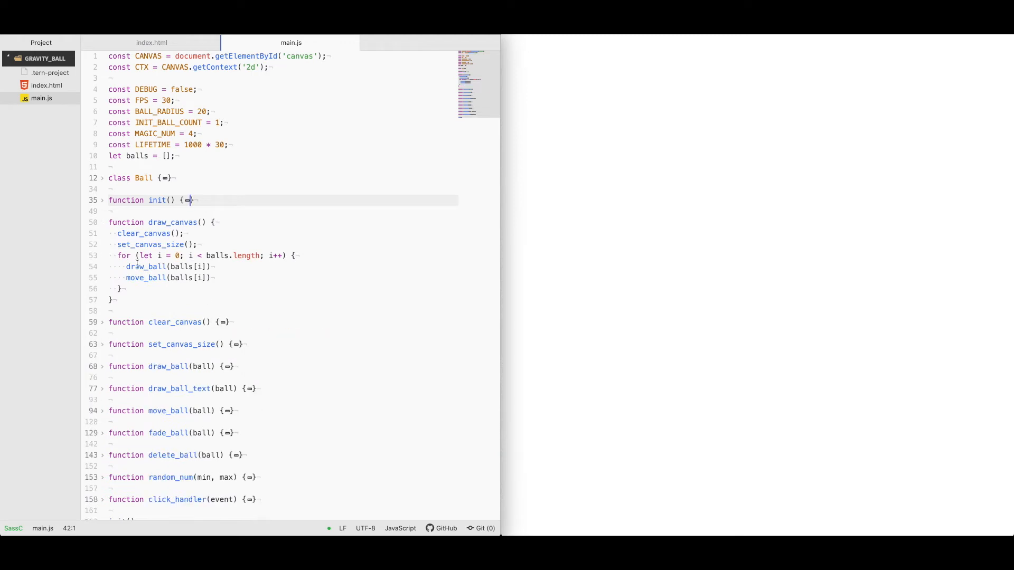
{"action": "left_click", "coordinate": [101, 343]}
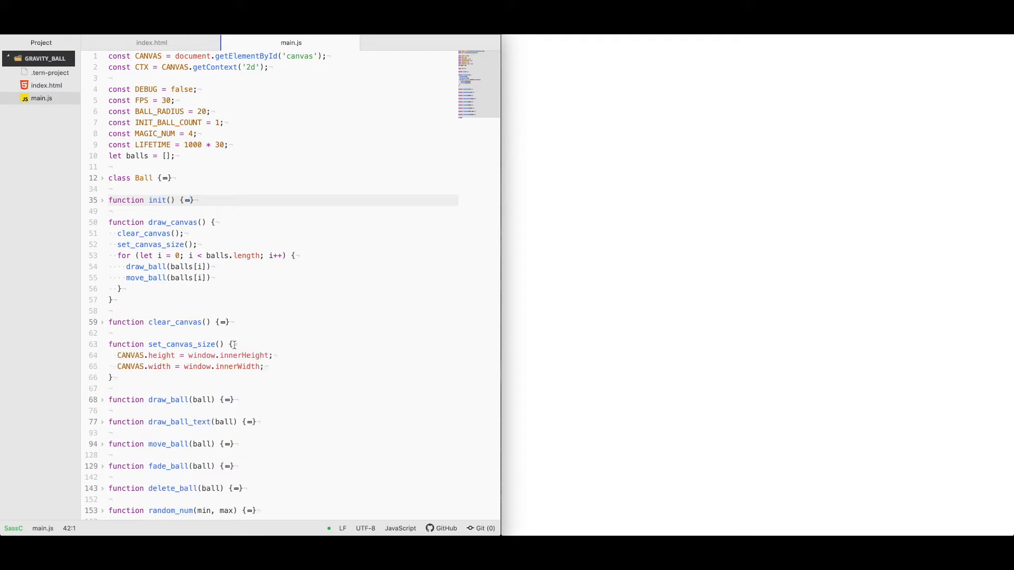
{"action": "left_click", "coordinate": [101, 344]}
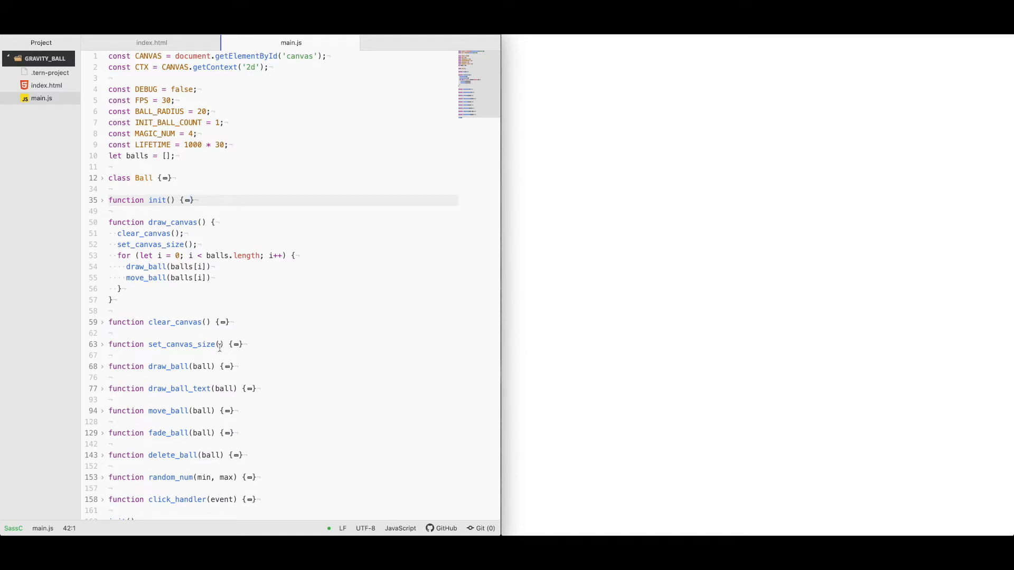
{"action": "left_click", "coordinate": [101, 366]}
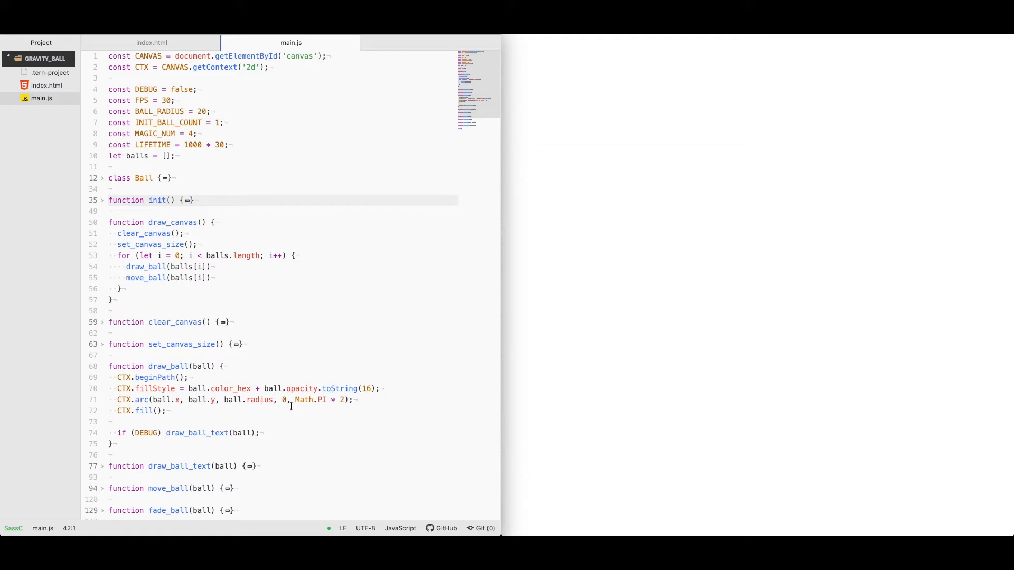
Fold draw_ball, then open move_ball, collapse it, and scroll through main.js
{"action": "left_click", "coordinate": [101, 366]}
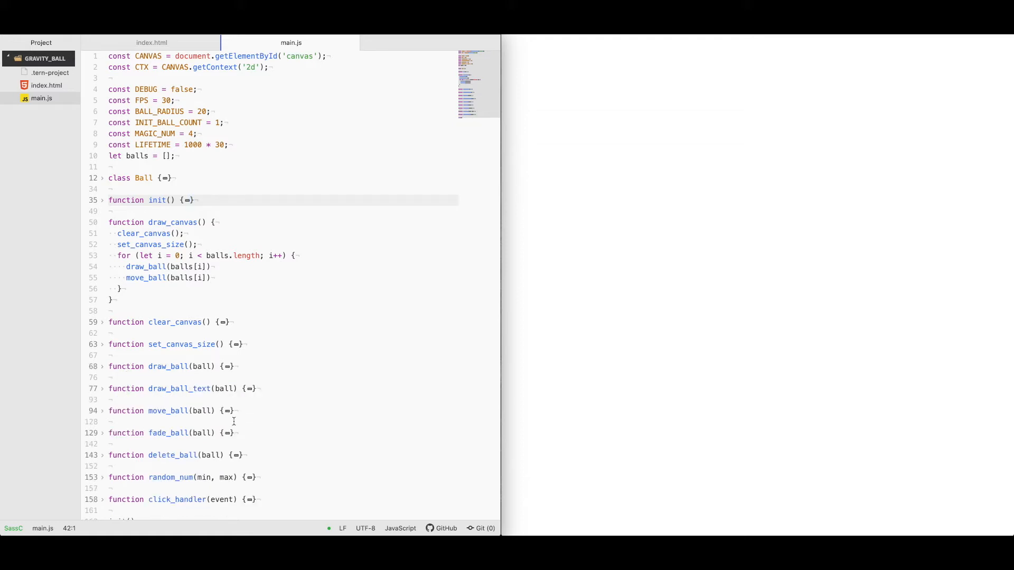
{"action": "left_click", "coordinate": [227, 411]}
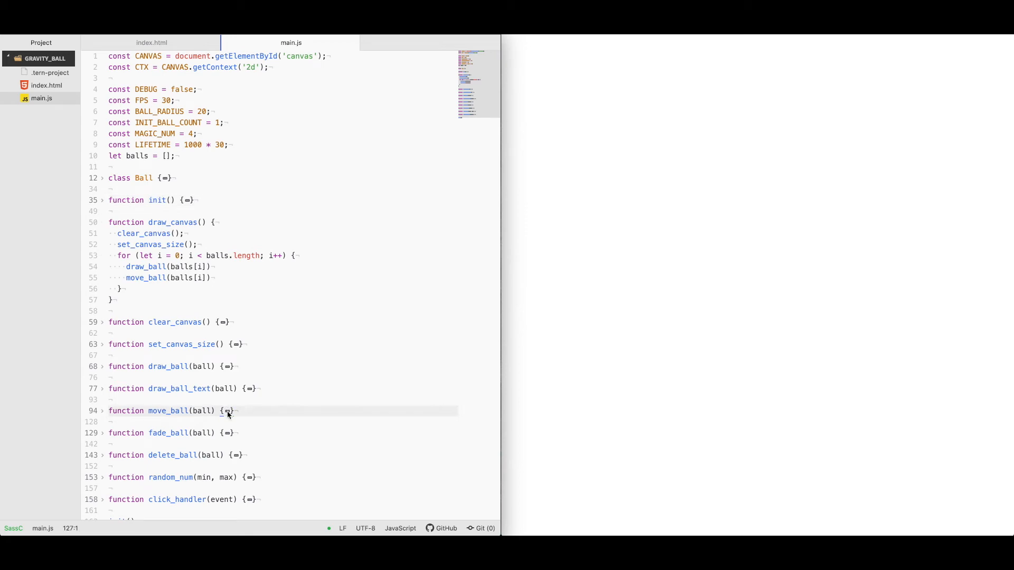
{"action": "left_click", "coordinate": [101, 411]}
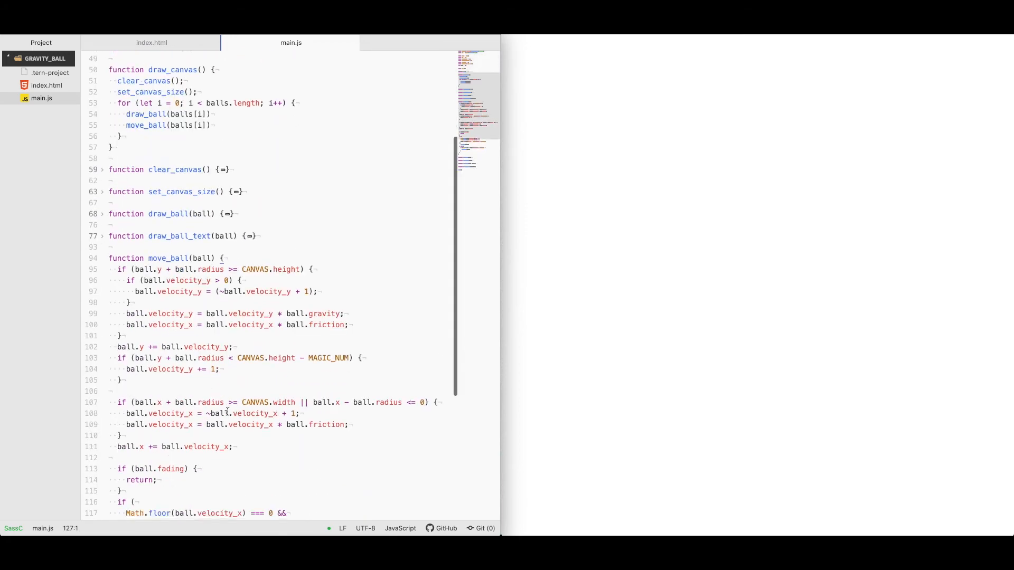
{"action": "scroll", "scroll_direction": "down", "scroll_amount": 3}
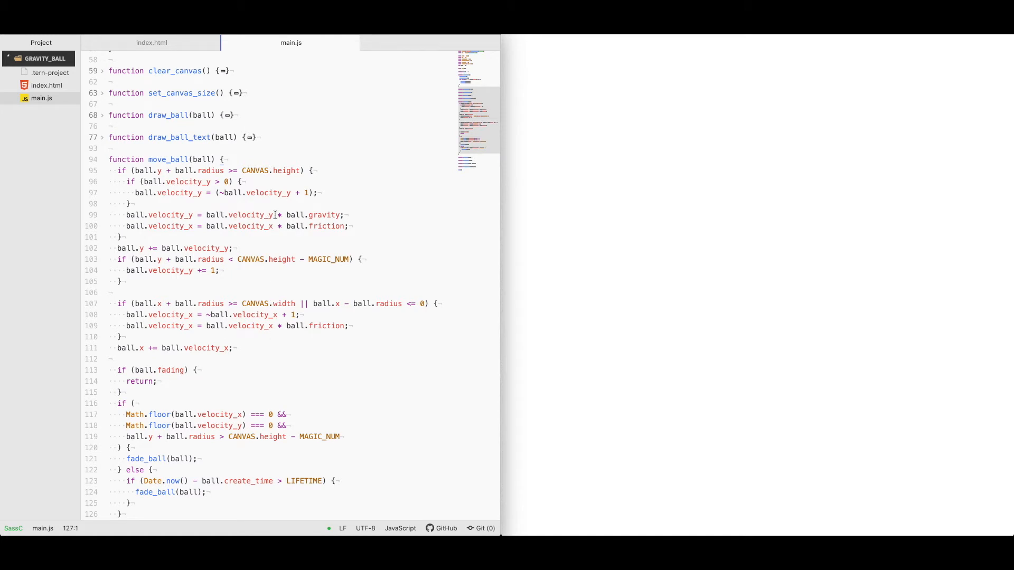
{"action": "scroll", "scroll_direction": "down", "scroll_amount": 3}
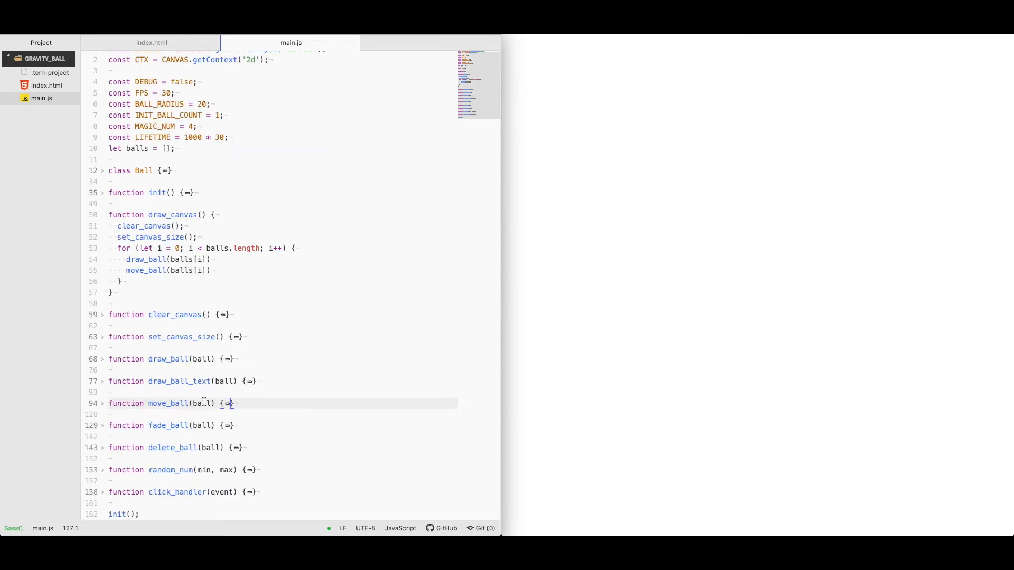
Briefly unfold and refold fade_ball, then unfold click_handler to show new Ball creation
{"action": "left_click", "coordinate": [101, 426]}
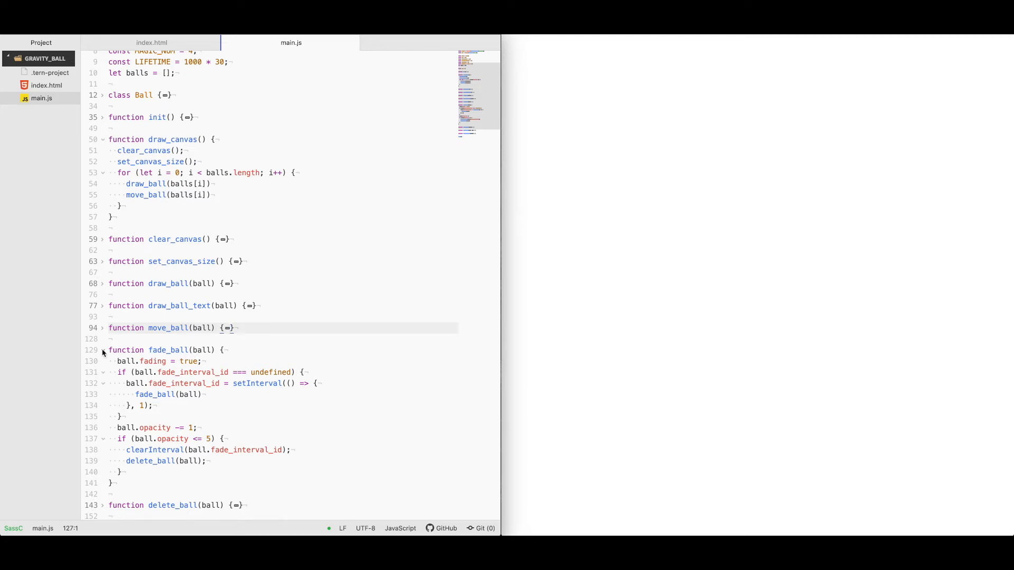
{"action": "left_click", "coordinate": [102, 350]}
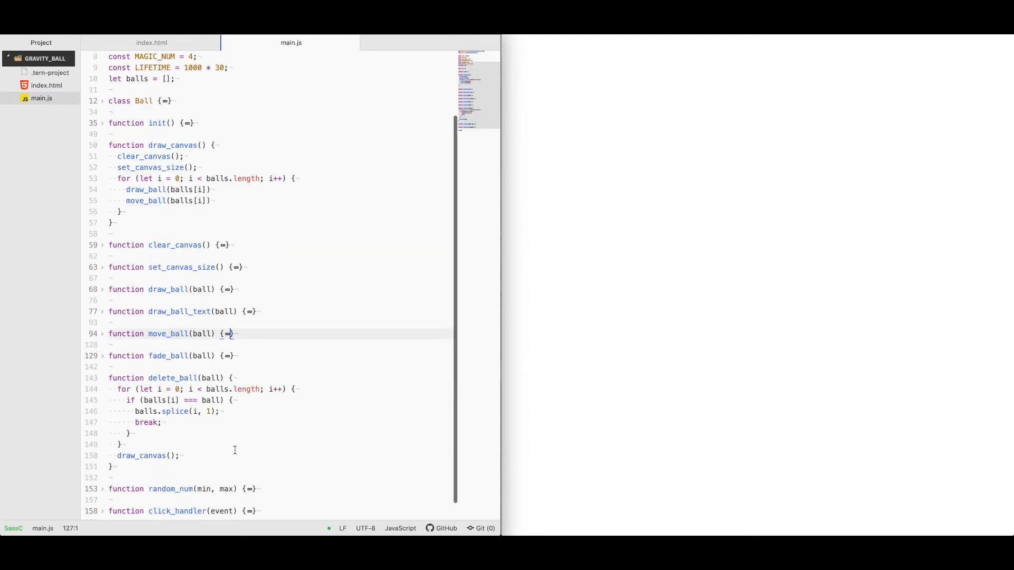
{"action": "scroll", "scroll_direction": "down", "scroll_amount": 3}
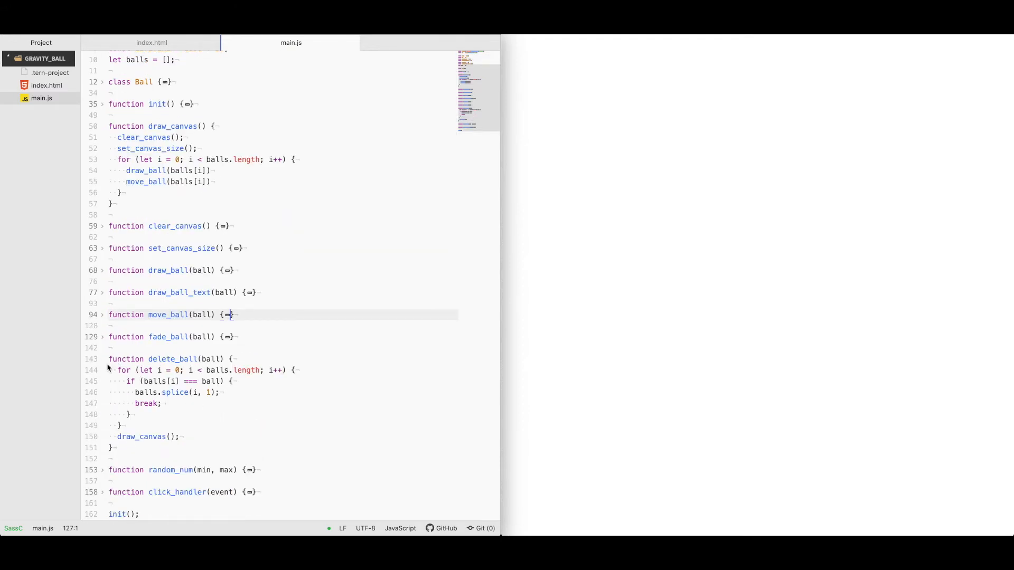
{"action": "scroll", "scroll_direction": "up", "scroll_amount": 3}
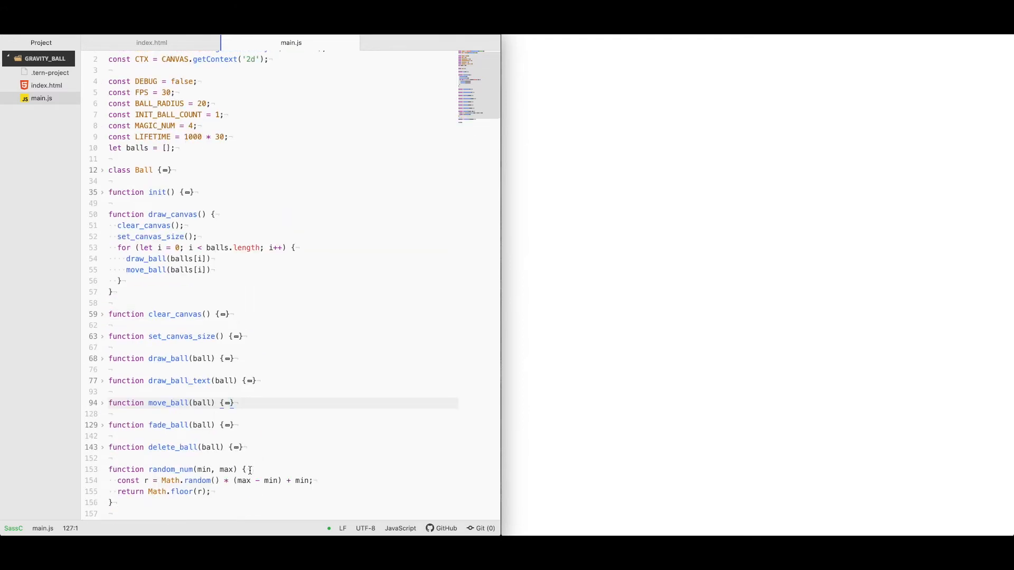
{"action": "scroll", "scroll_direction": "down", "scroll_amount": 3}
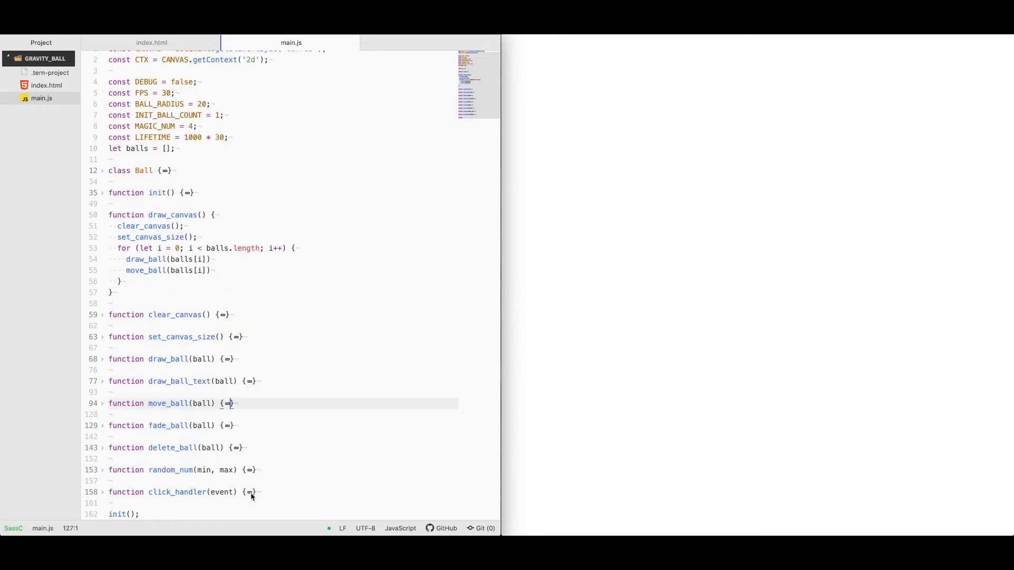
{"action": "left_click", "coordinate": [102, 492]}
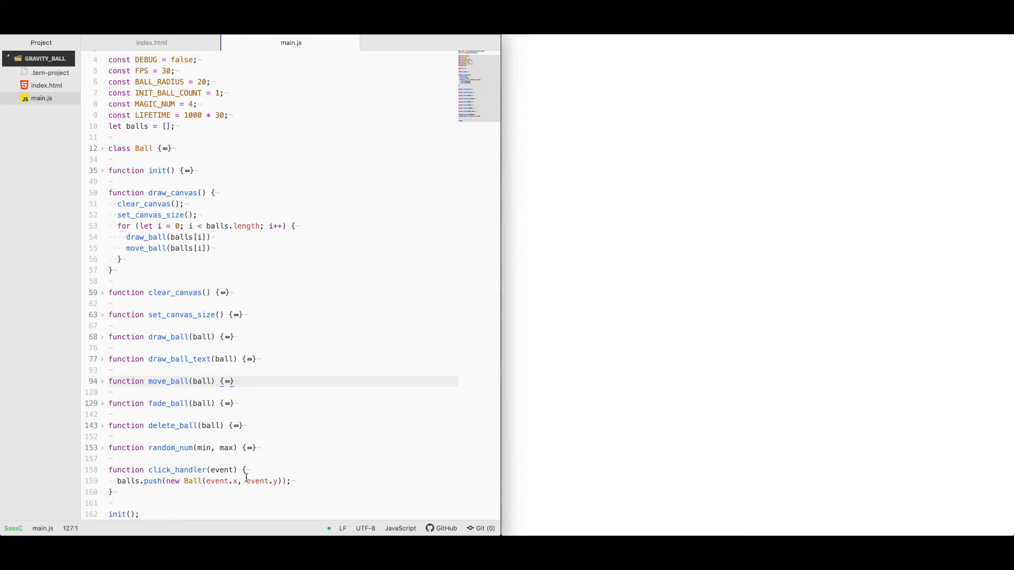
{"action": "mouse_move", "coordinate": [220, 481]}
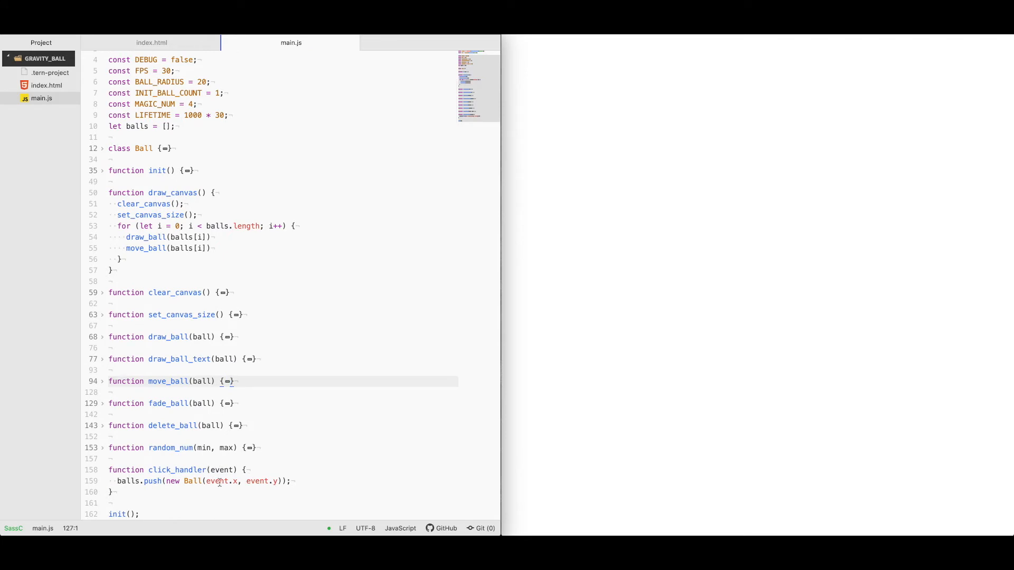
{"action": "mouse_move", "coordinate": [556, 150]}
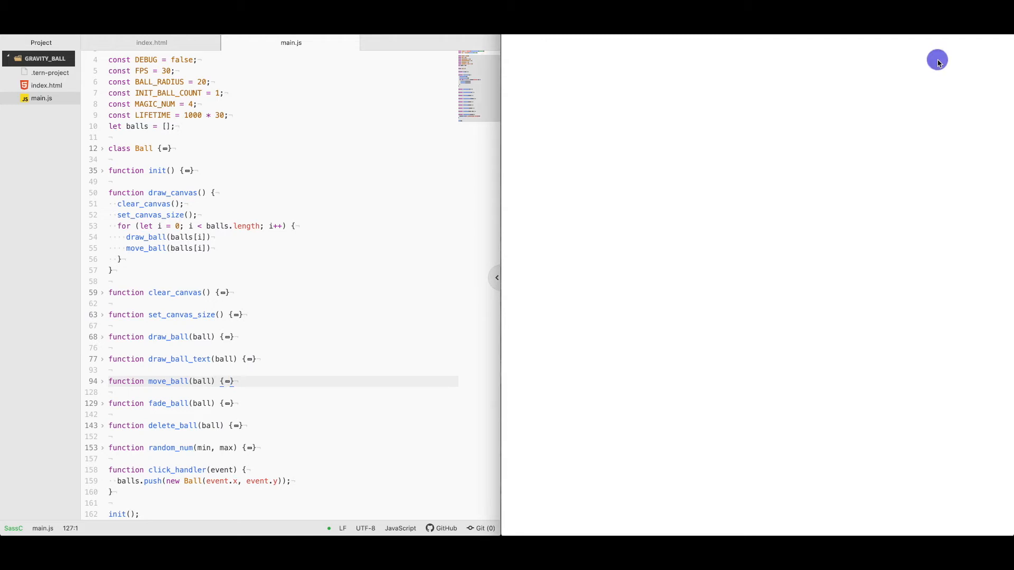
Click in the demo page to drop a new ball
{"action": "left_click", "coordinate": [640, 66]}
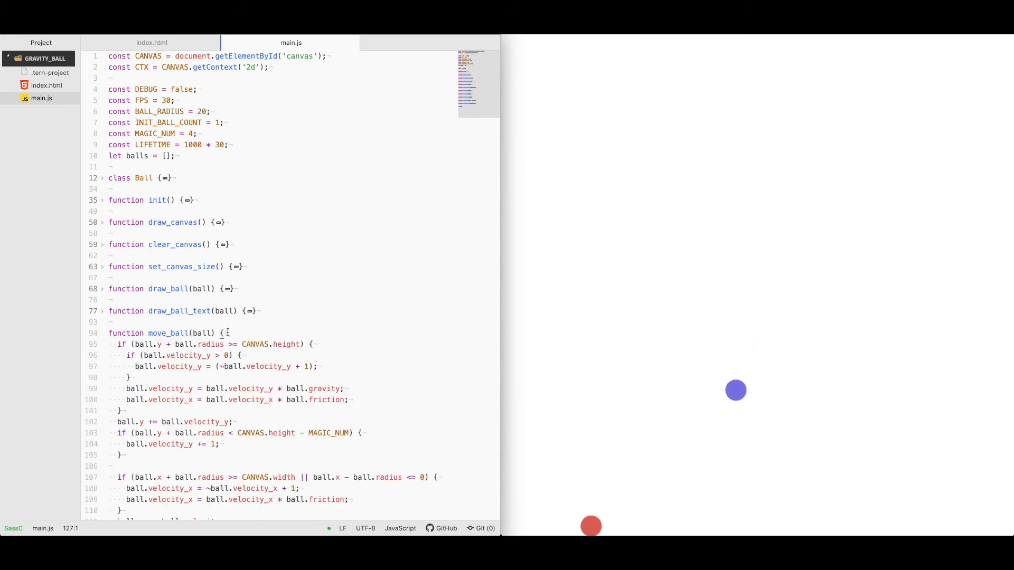
{"action": "scroll", "scroll_direction": "down", "scroll_amount": 3}
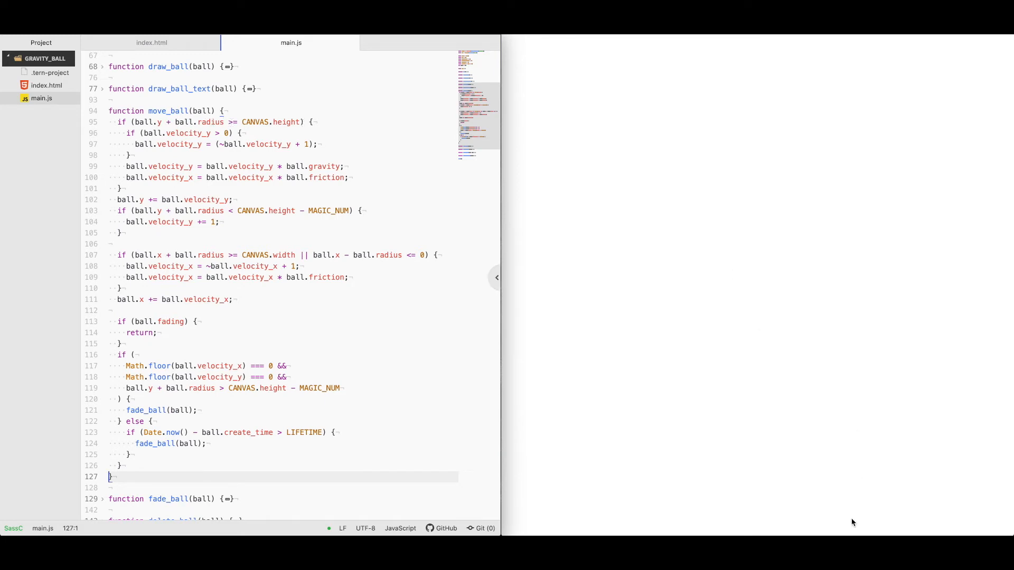
{"action": "mouse_move", "coordinate": [305, 231]}
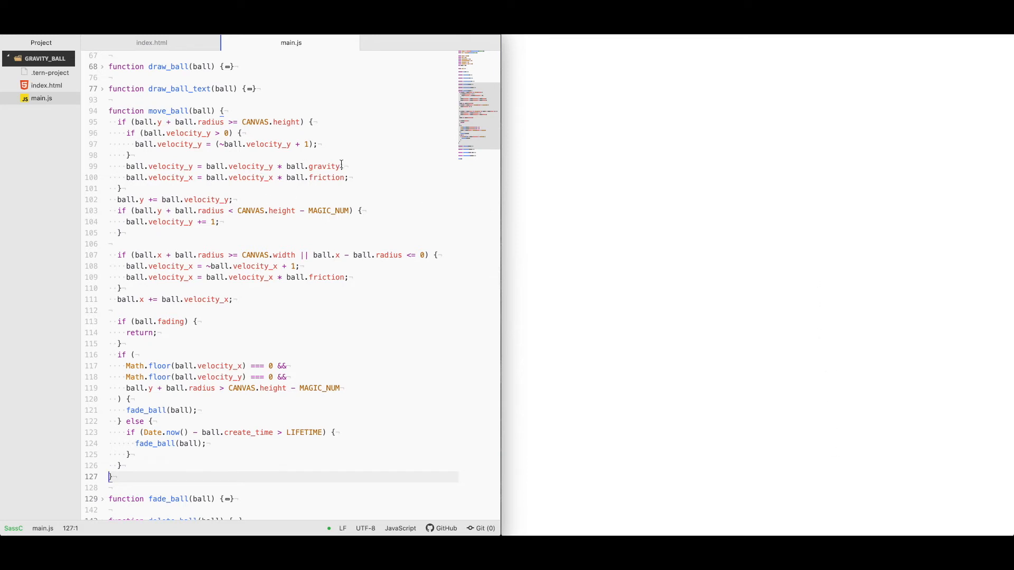
{"action": "scroll", "scroll_direction": "up", "scroll_amount": 3}
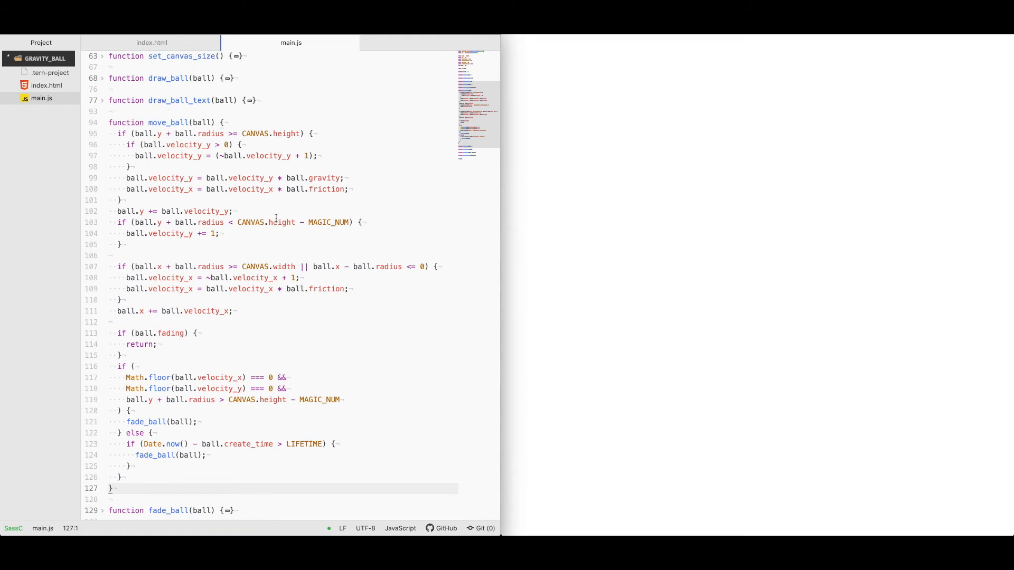
{"action": "left_click", "coordinate": [110, 488]}
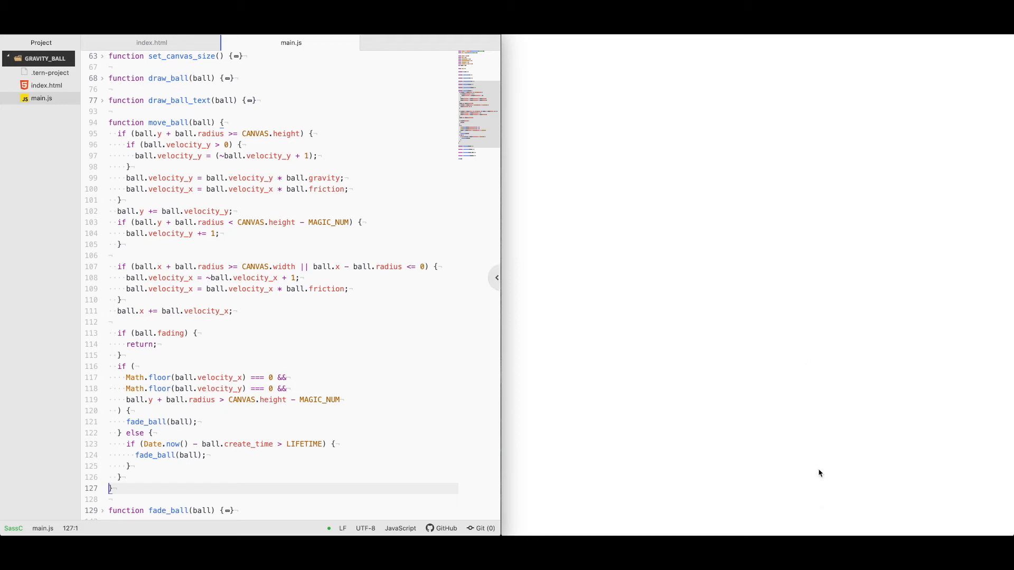
{"action": "mouse_move", "coordinate": [834, 312]}
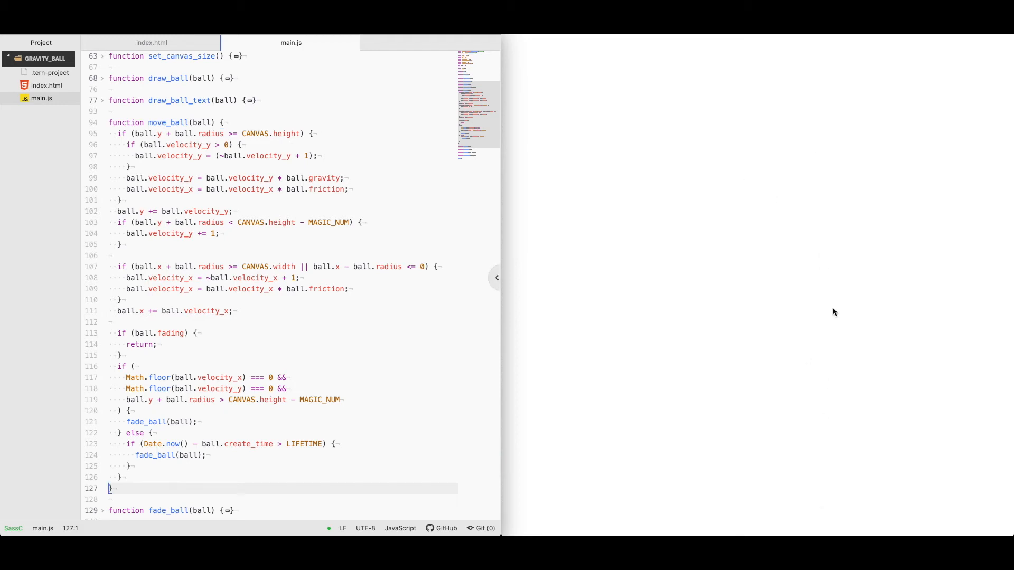
{"action": "mouse_move", "coordinate": [834, 535]}
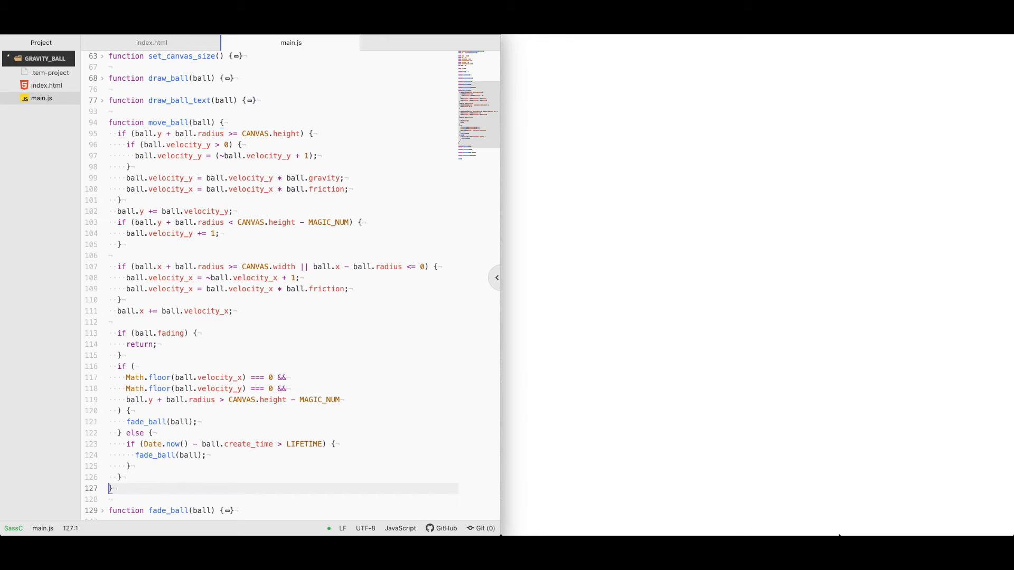
{"action": "mouse_move", "coordinate": [842, 304]}
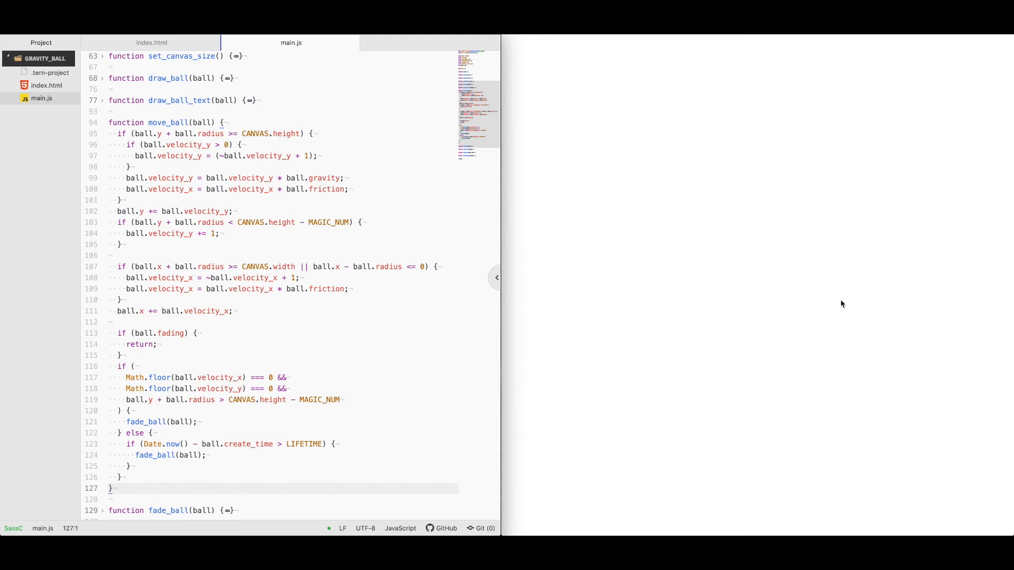
{"action": "left_click", "coordinate": [110, 488]}
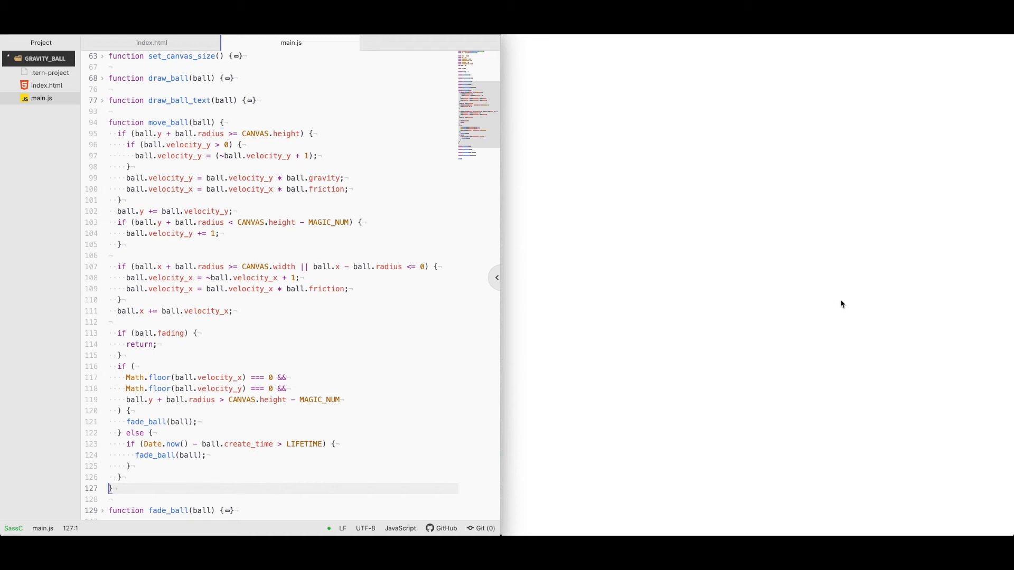
{"action": "mouse_move", "coordinate": [862, 421]}
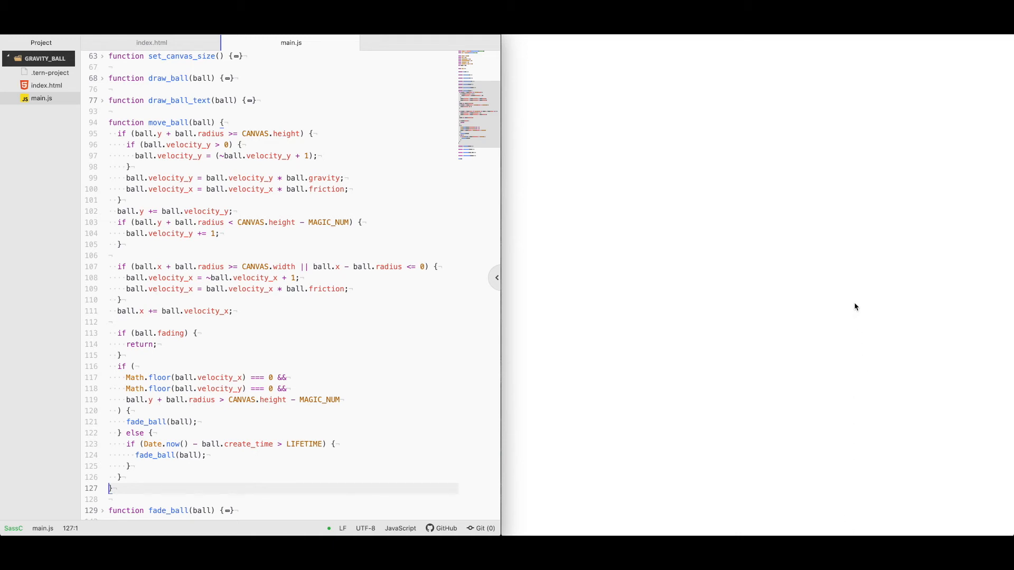
{"action": "mouse_move", "coordinate": [850, 534]}
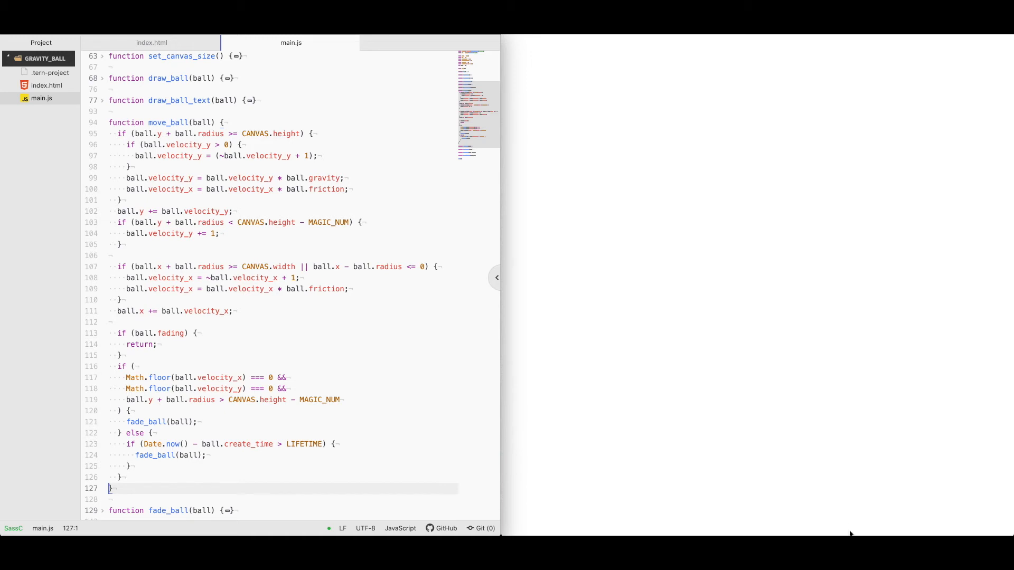
{"action": "mouse_move", "coordinate": [848, 470]}
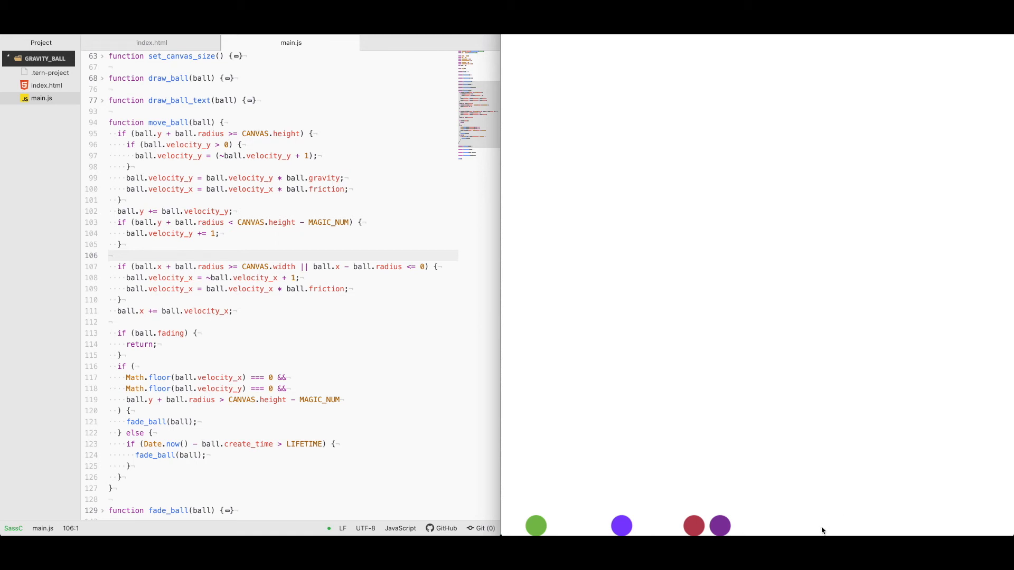
{"action": "mouse_move", "coordinate": [814, 530]}
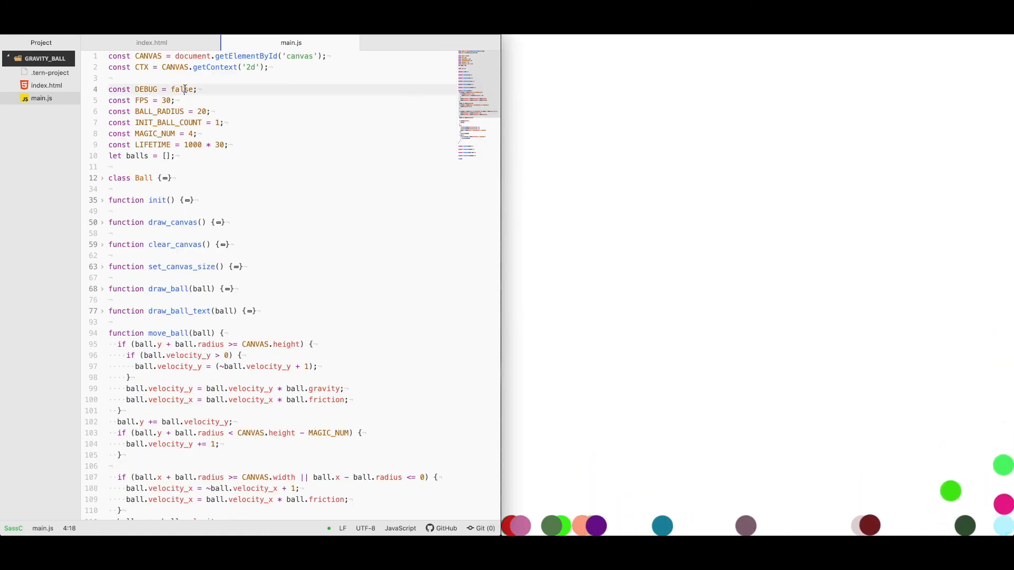
Type 'true' over false for the DEBUG constant on line 4 of main.js
{"action": "type", "text": "tur"}
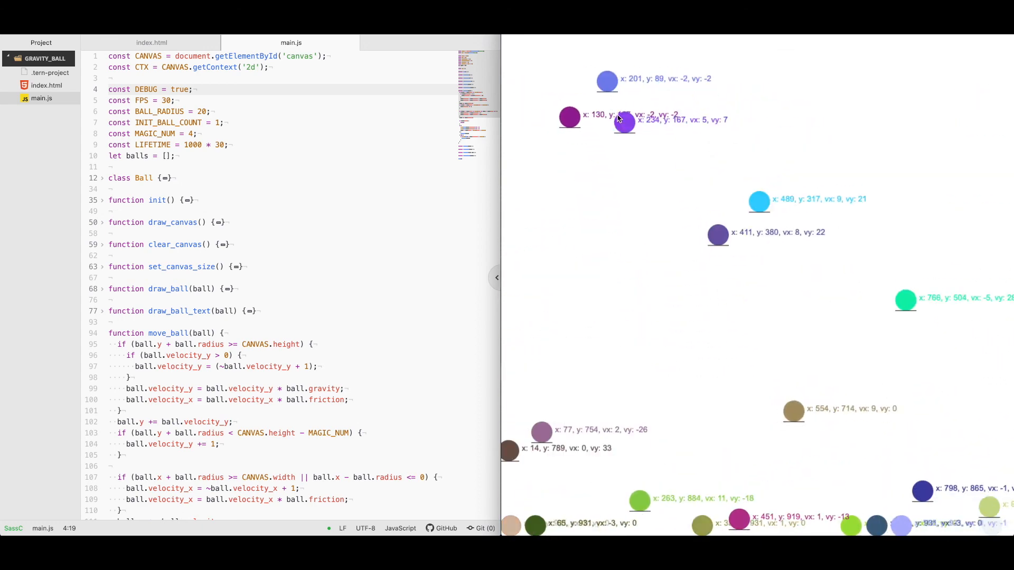
{"action": "mouse_move", "coordinate": [624, 164]}
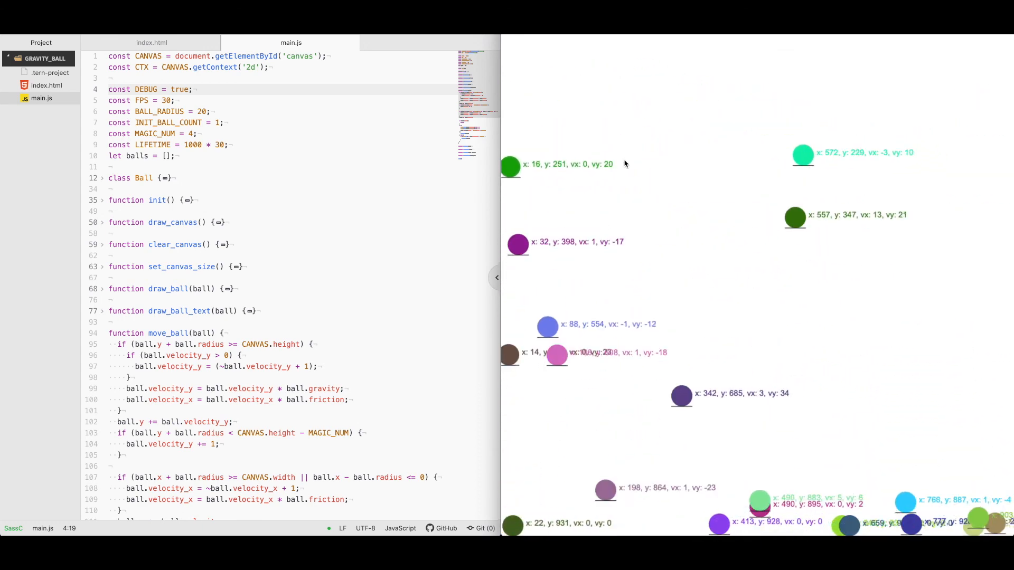